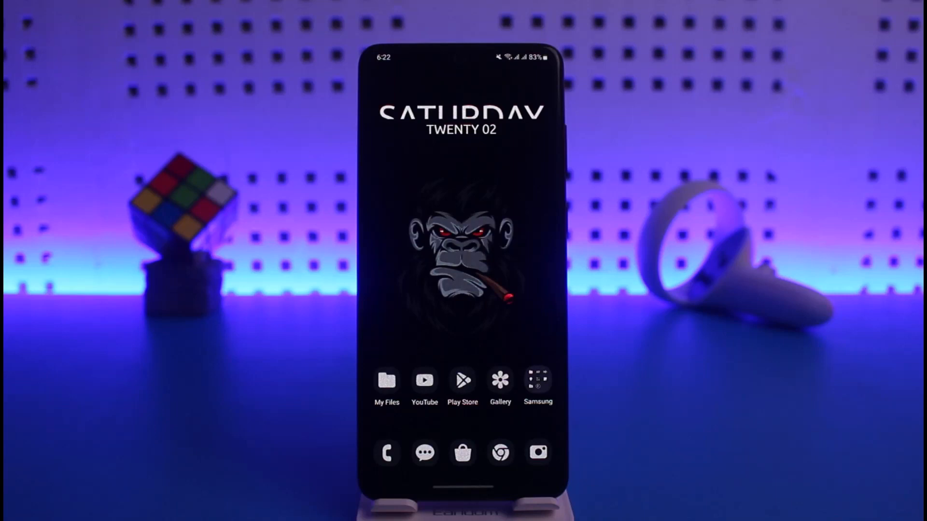
Launch Google Play Store from the home screen and focus its search bar.
left_click(463, 381)
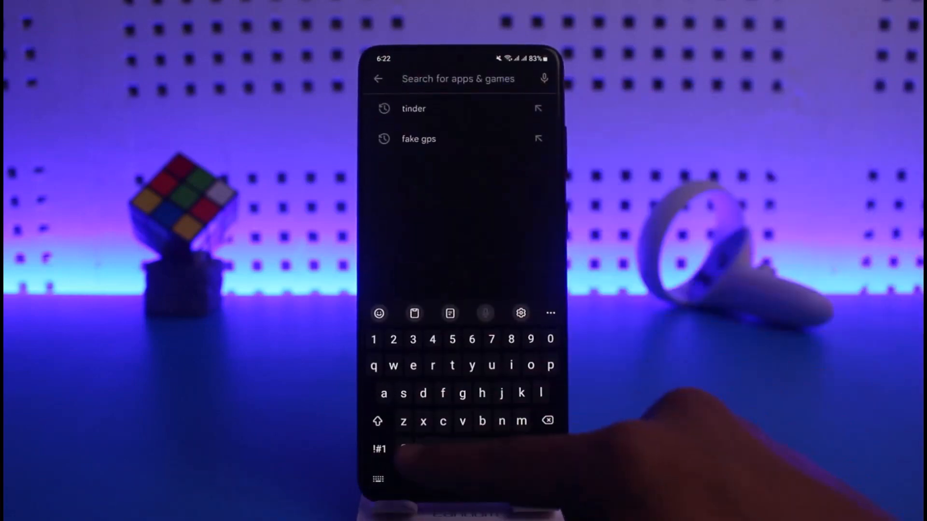
Search 'zarc' and land on the ZArchiver app page, already installed.
type("zar")
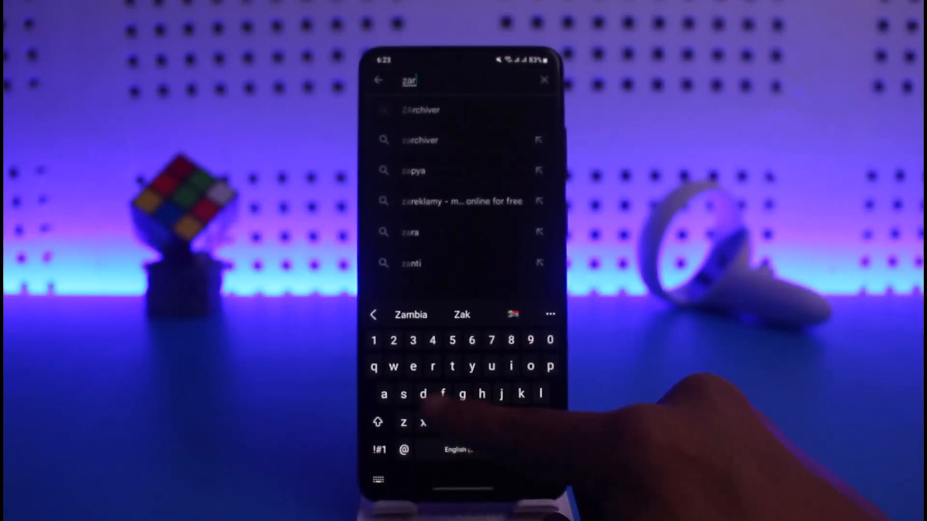
type("c")
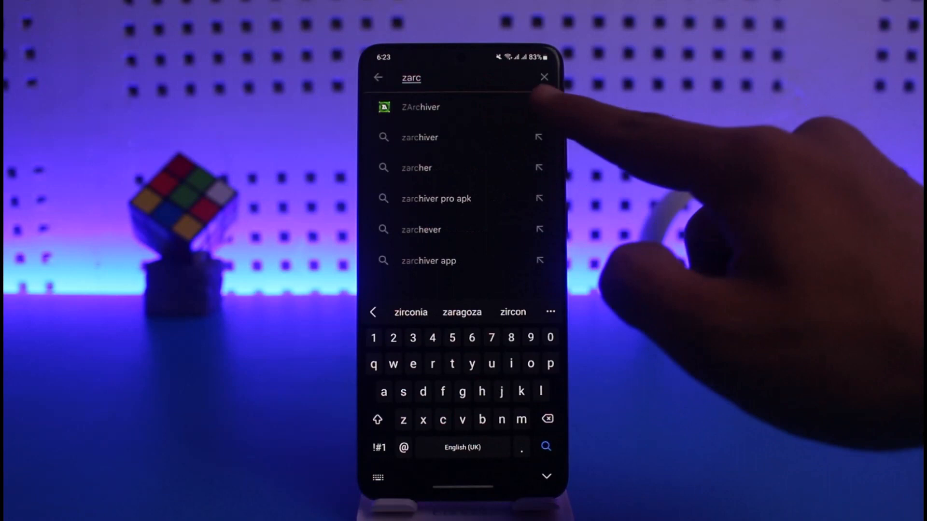
left_click(420, 107)
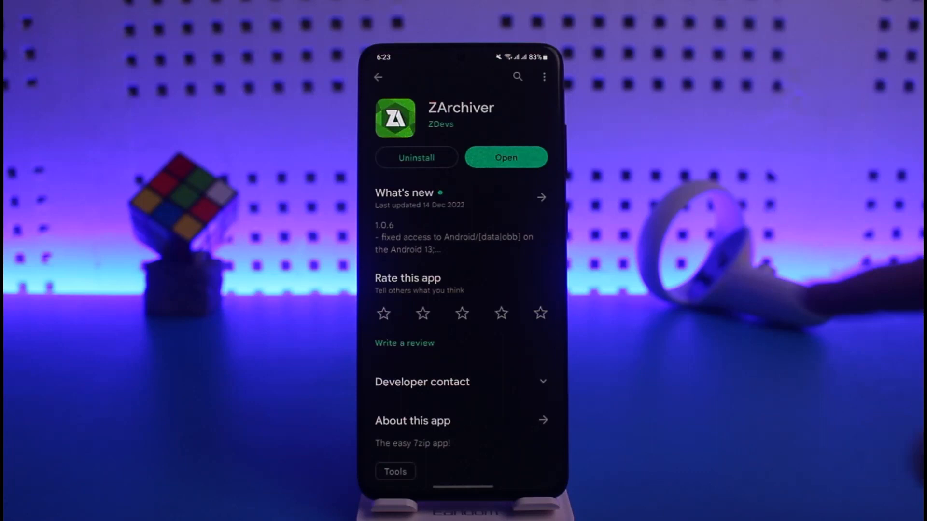
Search 'z ar' again and launch ZArchiver, showing internal storage folders.
left_click(377, 77)
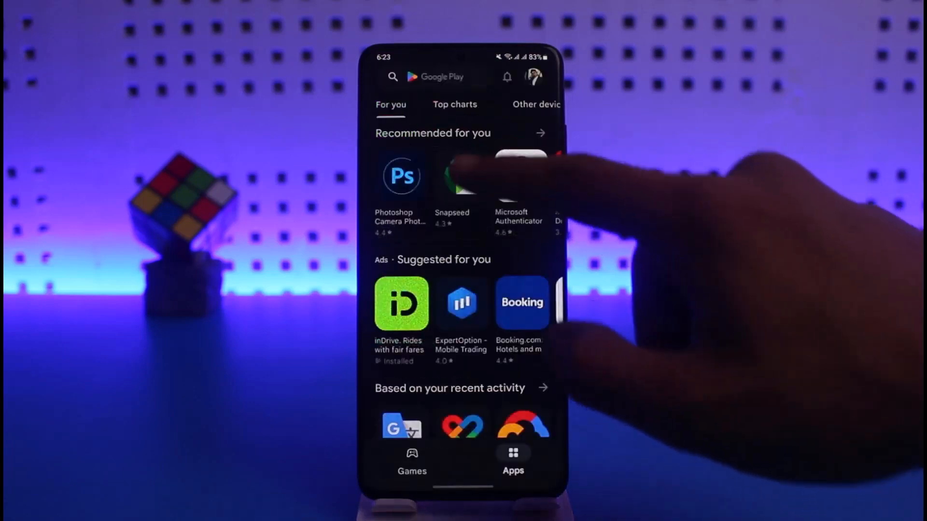
left_click(440, 77)
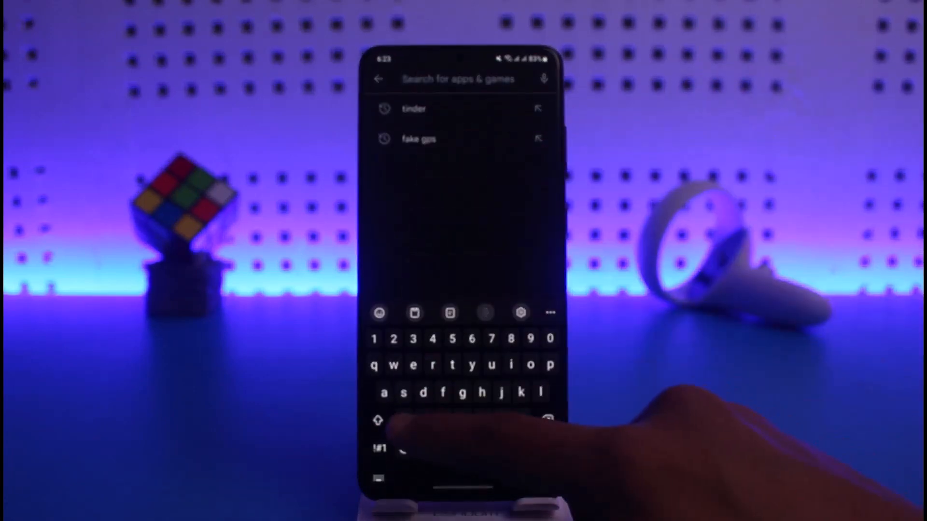
type("z ar")
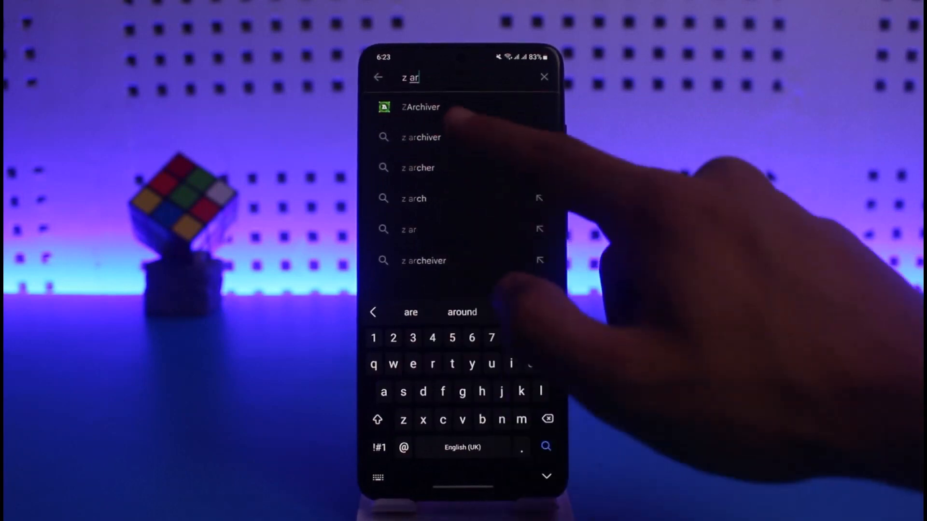
left_click(420, 107)
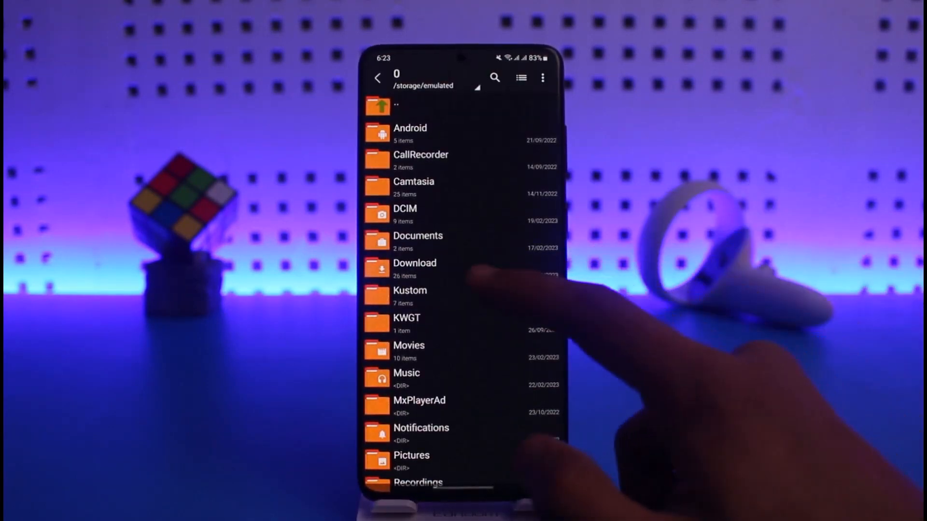
Enter Download and bring up the action menu for Applications.zip.
left_click(414, 269)
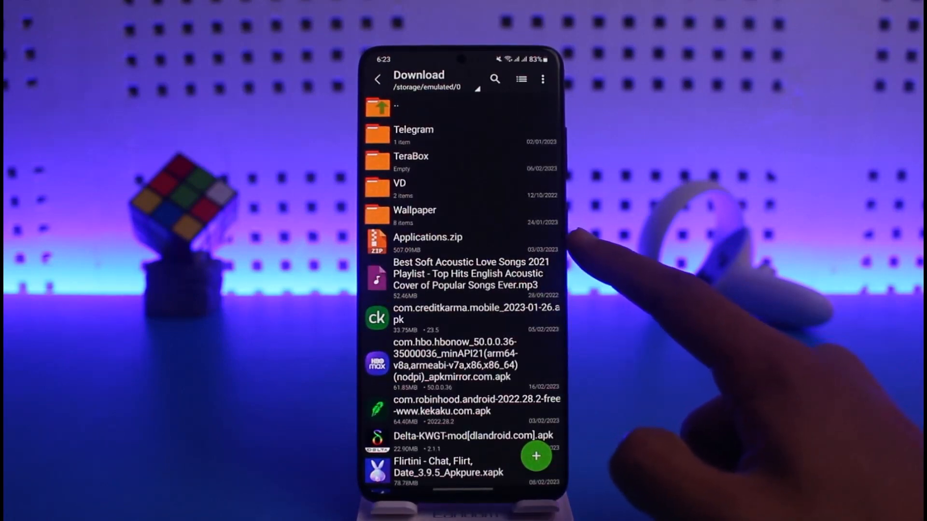
left_click(428, 238)
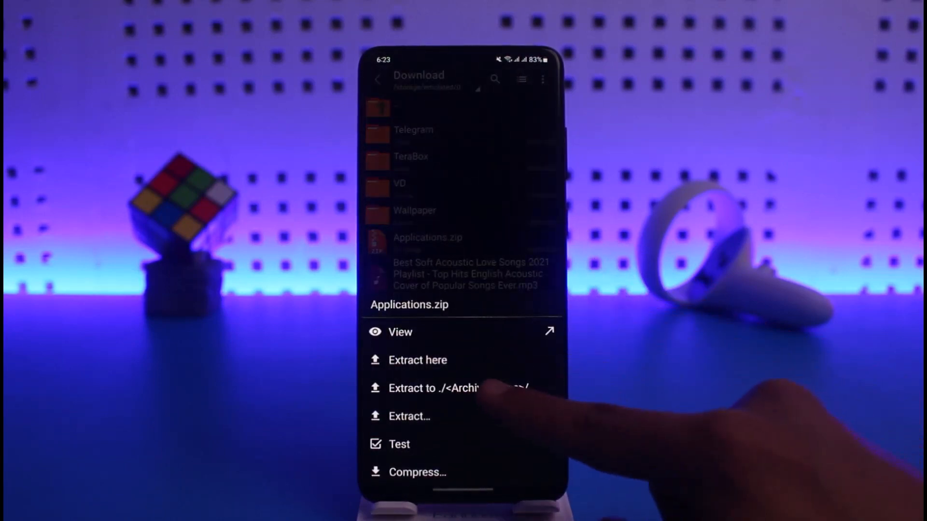
Extract Applications.zip via 'Extract to ./<Archive name>/' into a 10-item Applications folder.
left_click(417, 361)
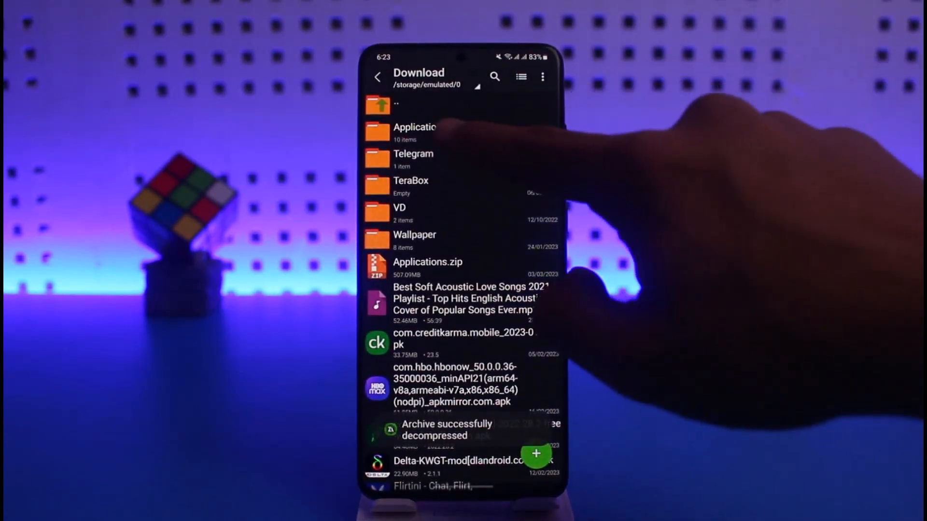
View the Applications folder's contents, then delete it with confirmation, leaving only Applications.zip.
left_click(414, 131)
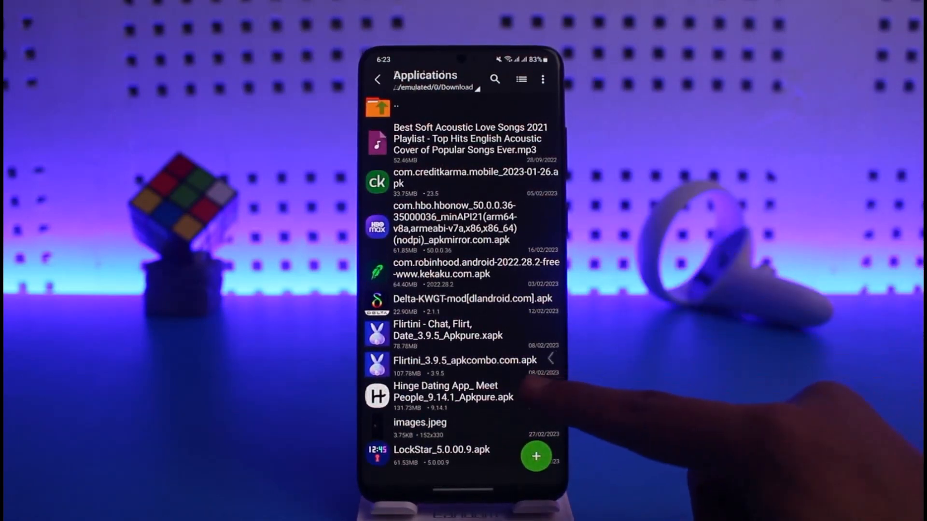
left_click(378, 79)
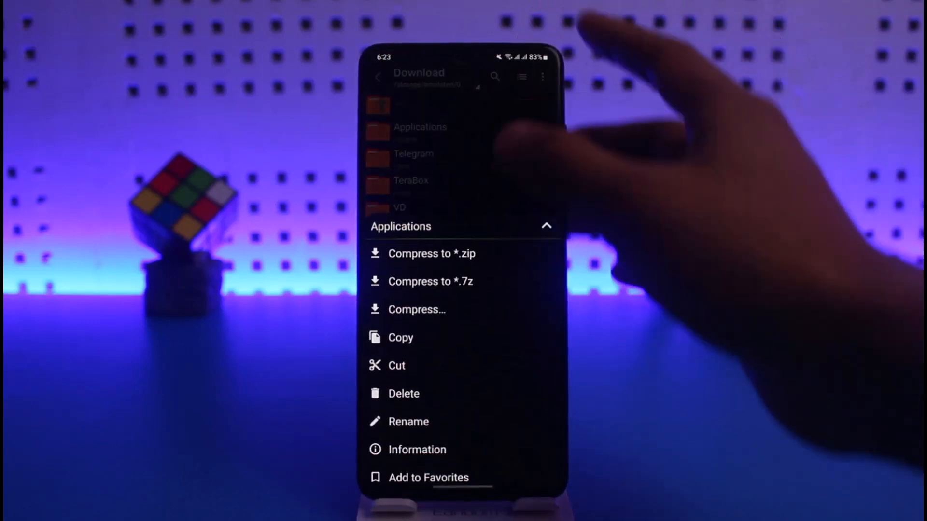
left_click(404, 394)
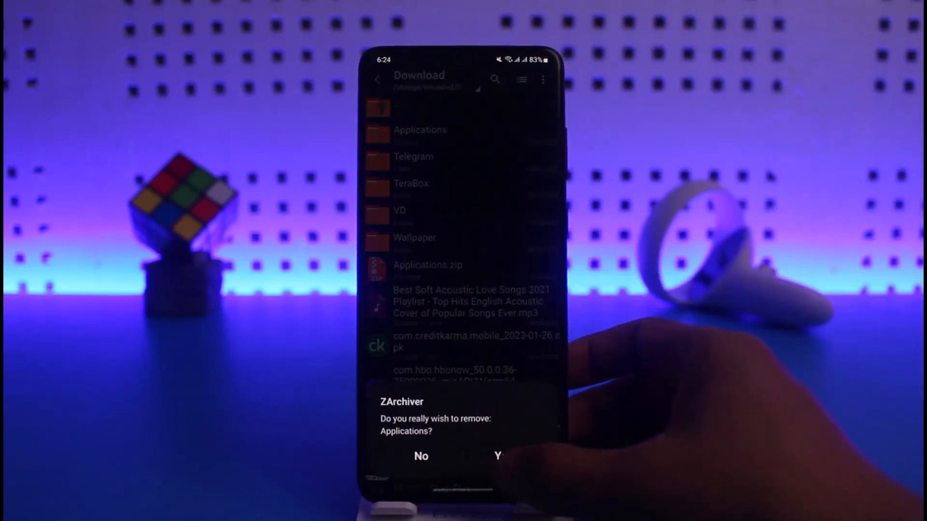
left_click(498, 456)
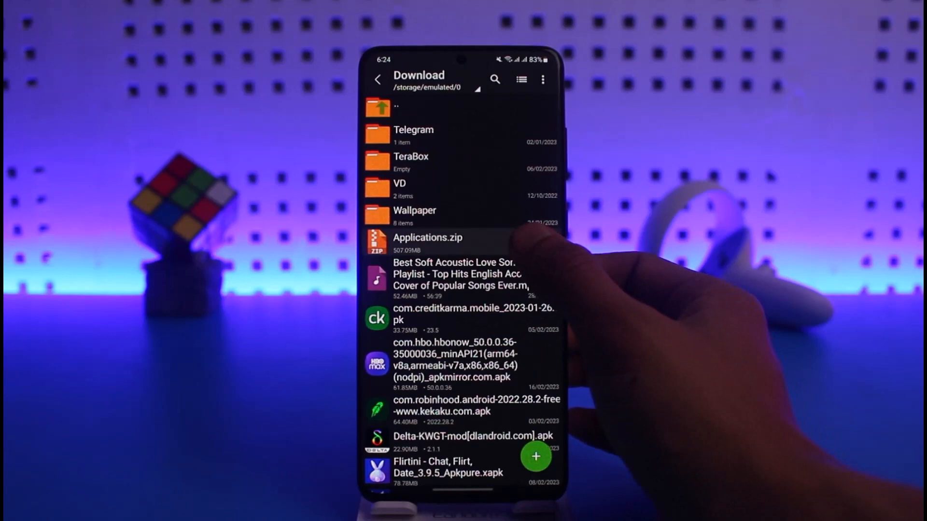